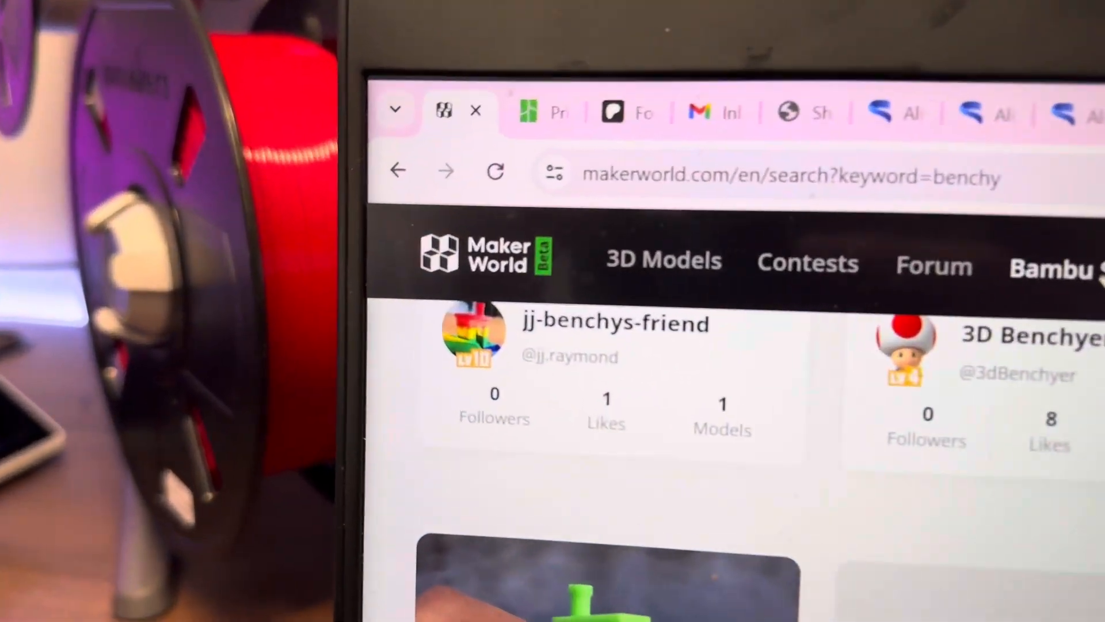
Step: Scroll down the Benchy model page to the Print Profile section and its full profile list
scroll(down, 3)
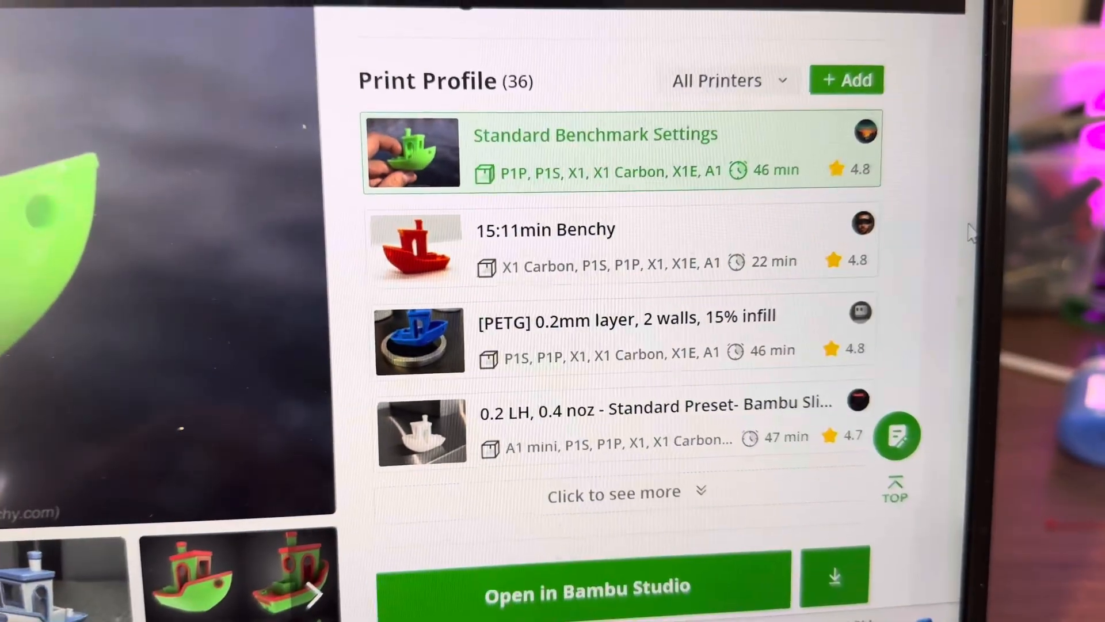
scroll(down, 3)
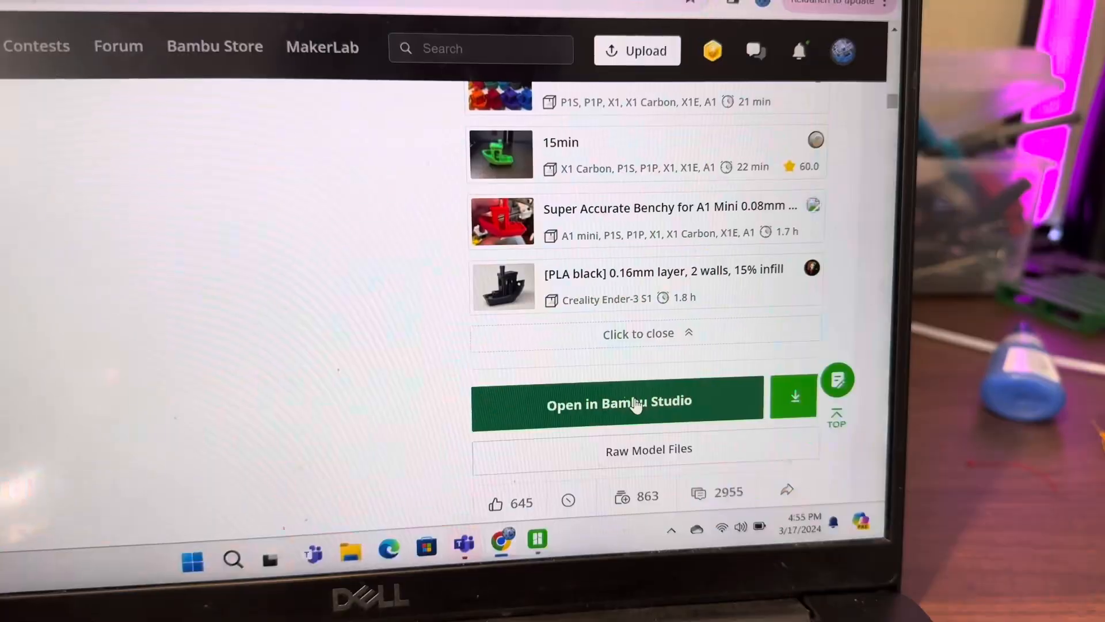
Step: Import the Benchy model with its print profile into Bambu Studio as the 'Speed Benchy Victor' project
click(619, 403)
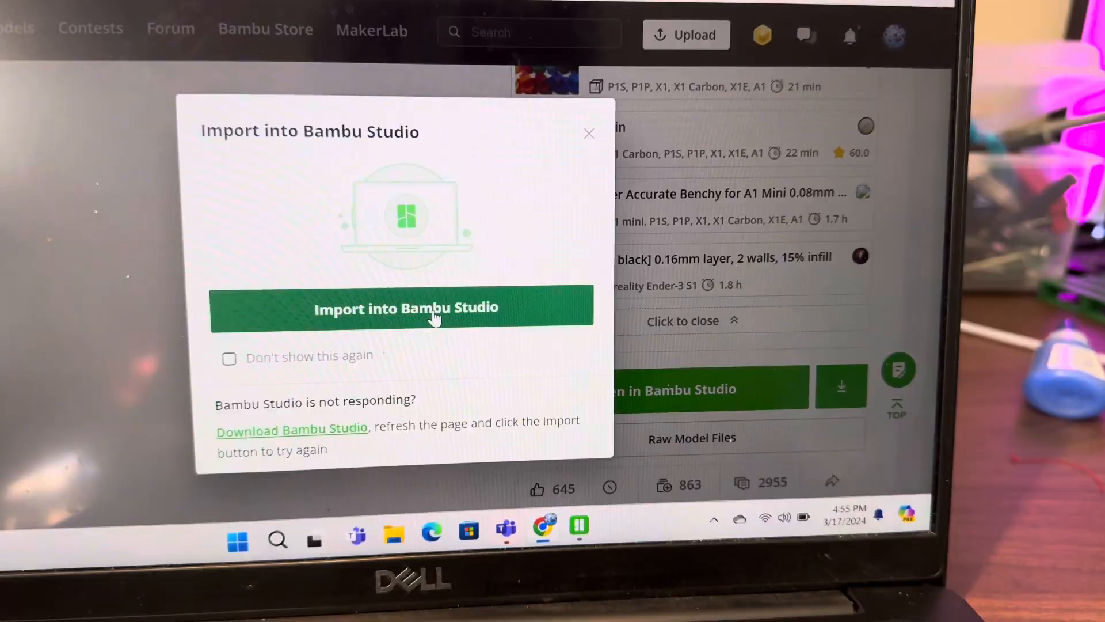
click(406, 306)
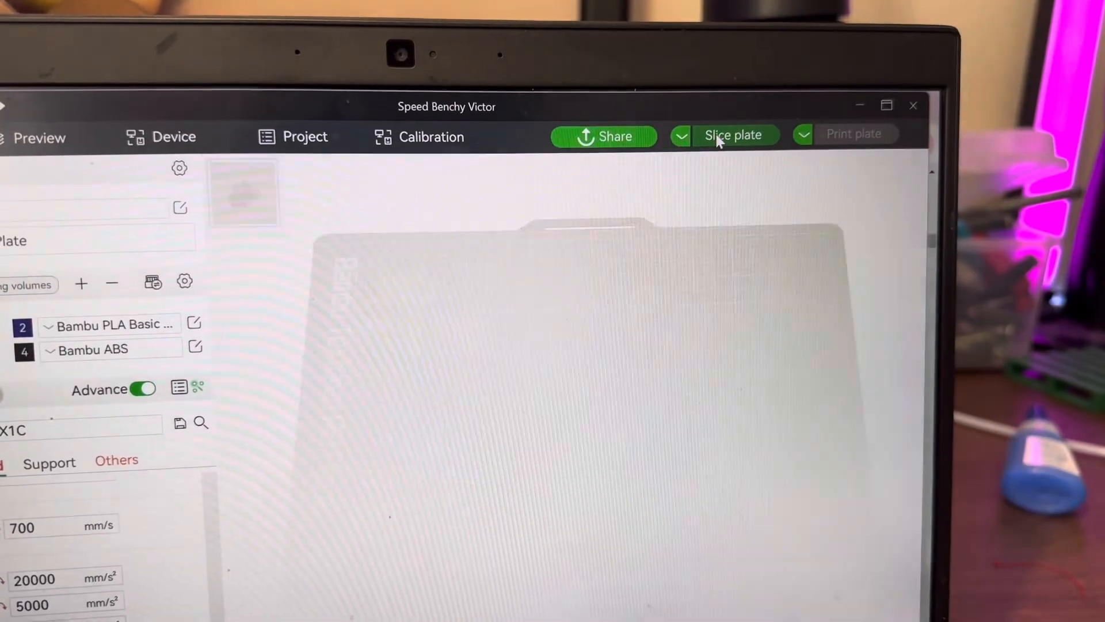
Step: Slice the Speed Benchy Victor plate, estimating 11.53 g filament and 11m38s model print time
click(736, 136)
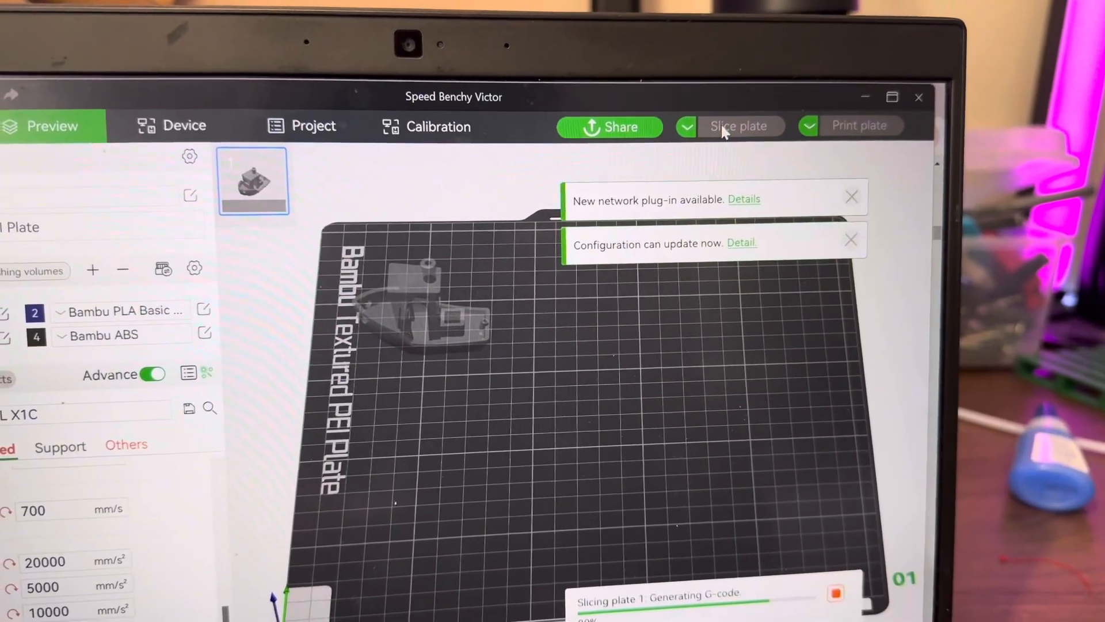
click(739, 125)
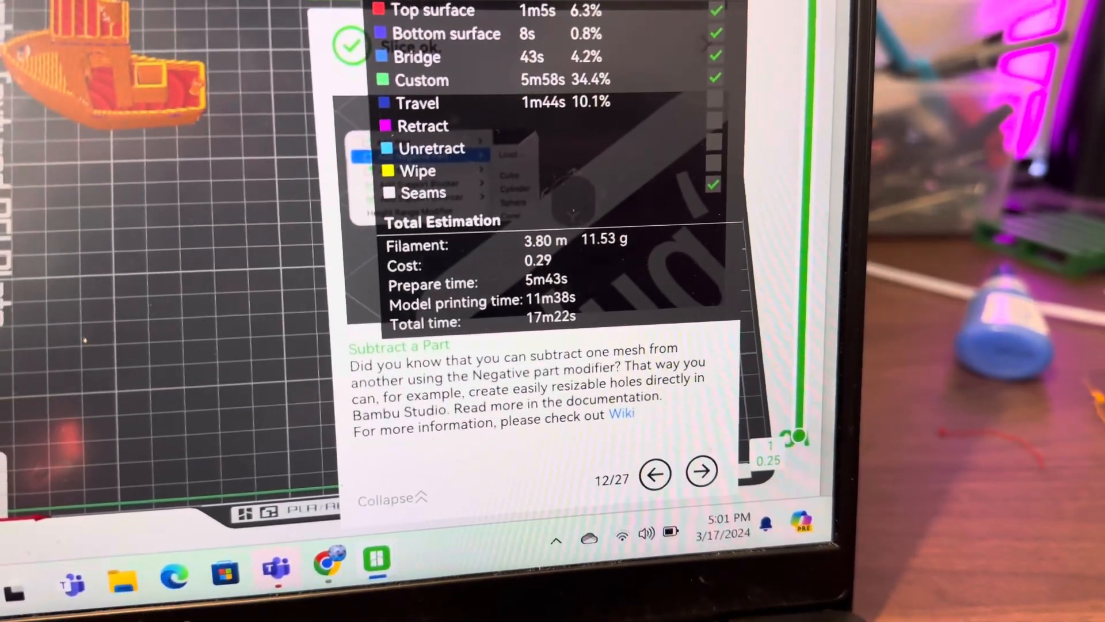